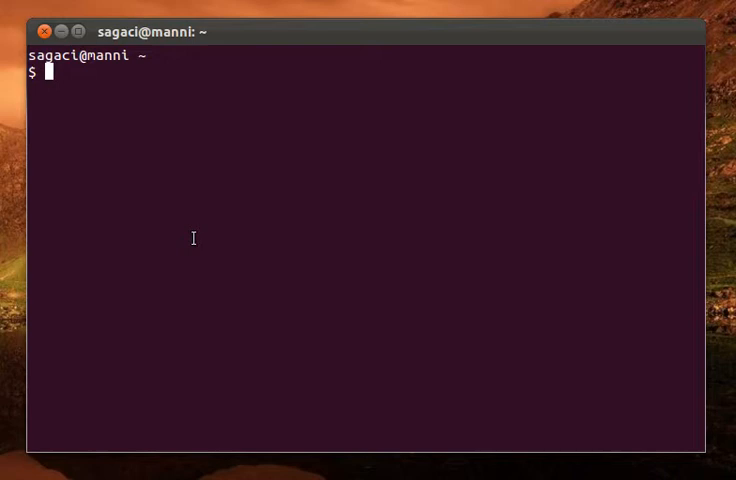
Step: Begin the pbuilder-dist command with its first letter p at the shell prompt
{"action": "type", "text": "p"}
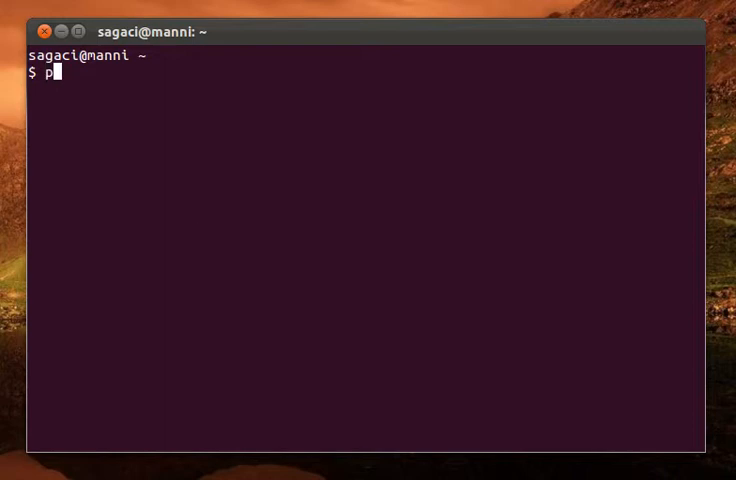
Step: Extend the command to pbuilder-dist and try release names, erasing the mistyped ones
{"action": "type", "text": "builder"}
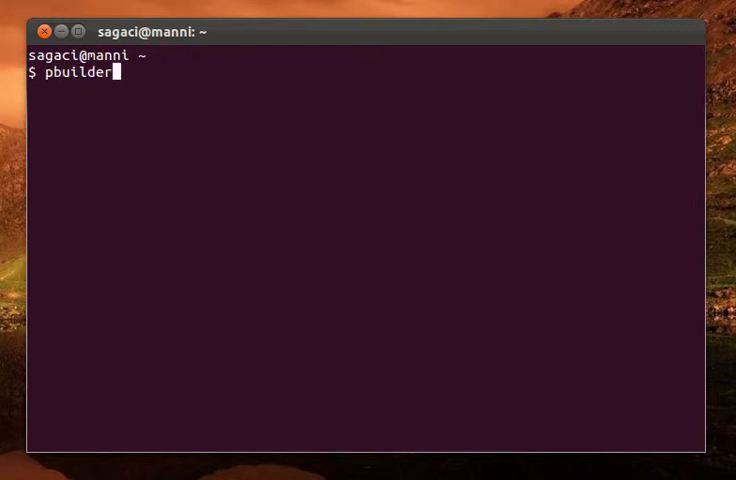
{"action": "type", "text": "-dist"}
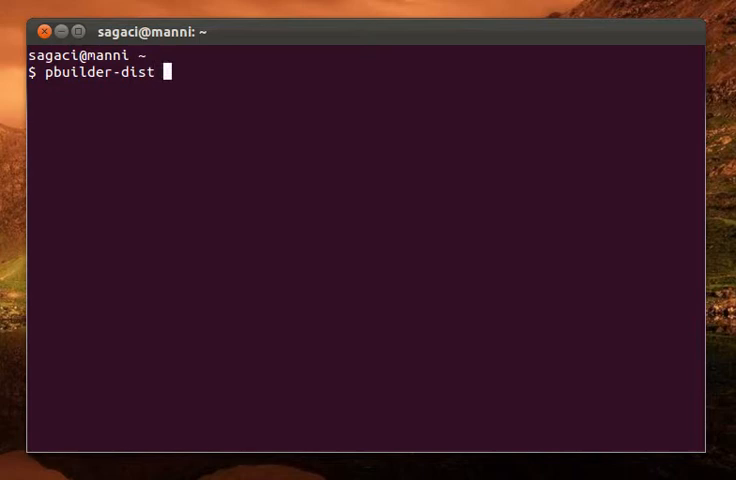
{"action": "type", "text": "l"}
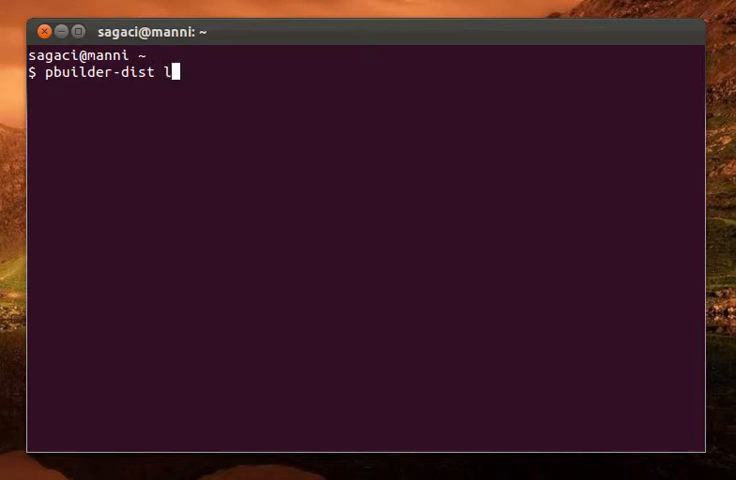
{"action": "type", "text": "m"}
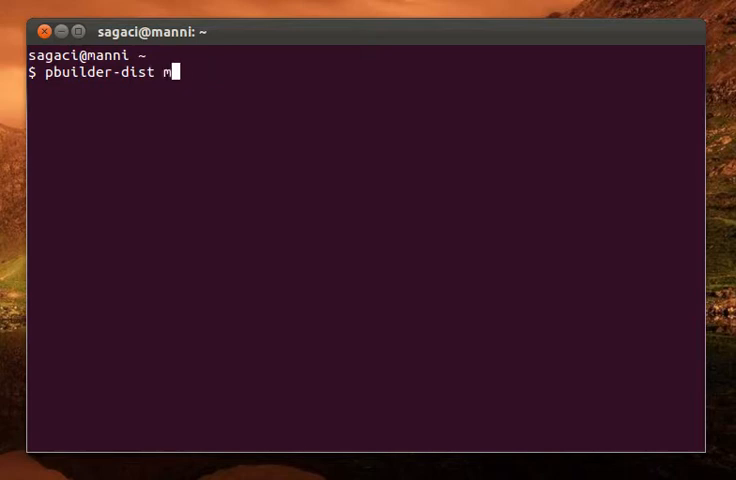
{"action": "type", "text": "aver"}
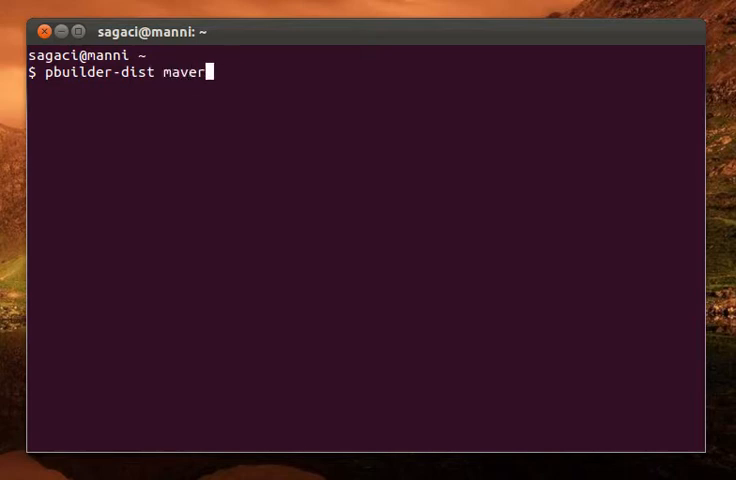
{"action": "key", "text": "BackSpace"}
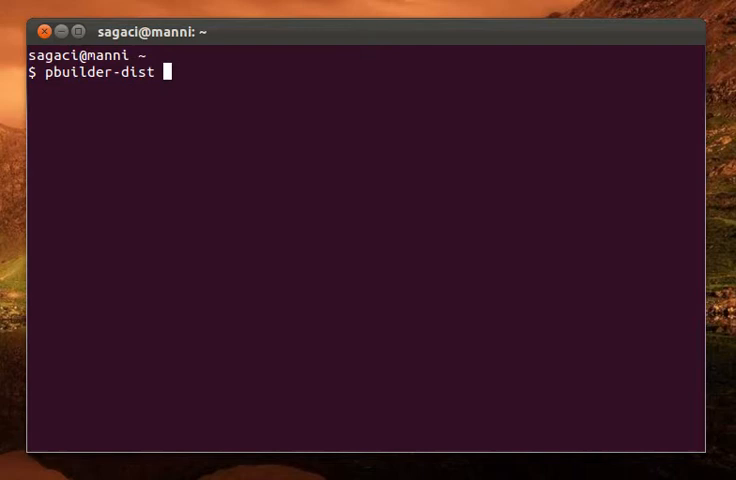
{"action": "type", "text": "oneiri"}
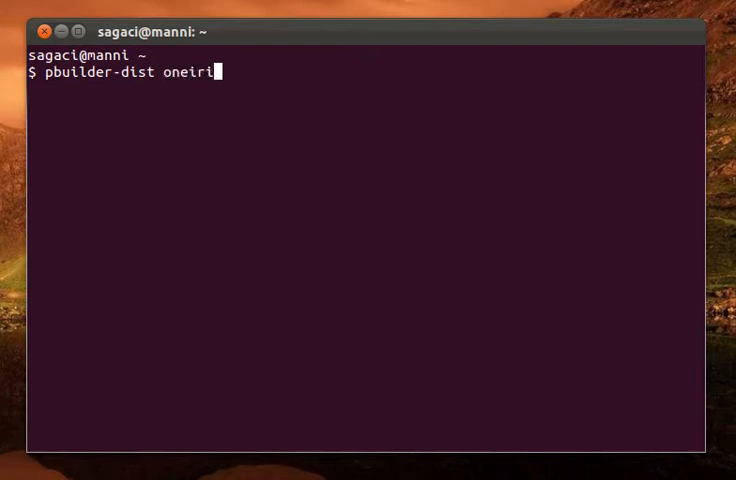
Step: Settle on 'pbuilder-dist precise create' at the prompt without running it
{"action": "type", "text": "prec"}
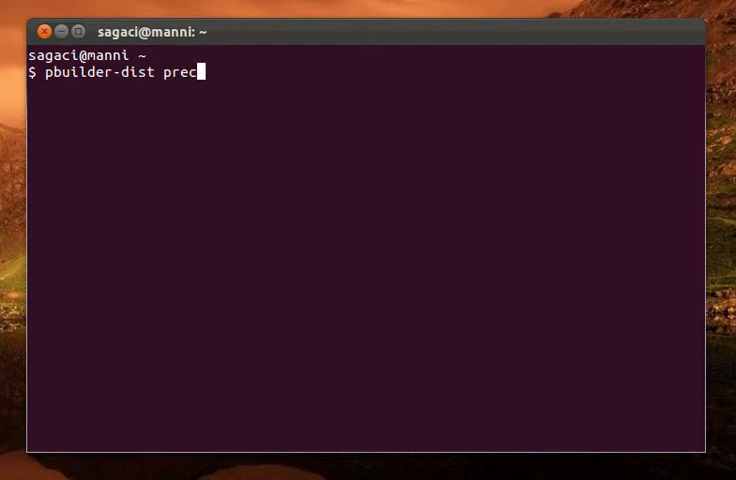
{"action": "type", "text": "ise"}
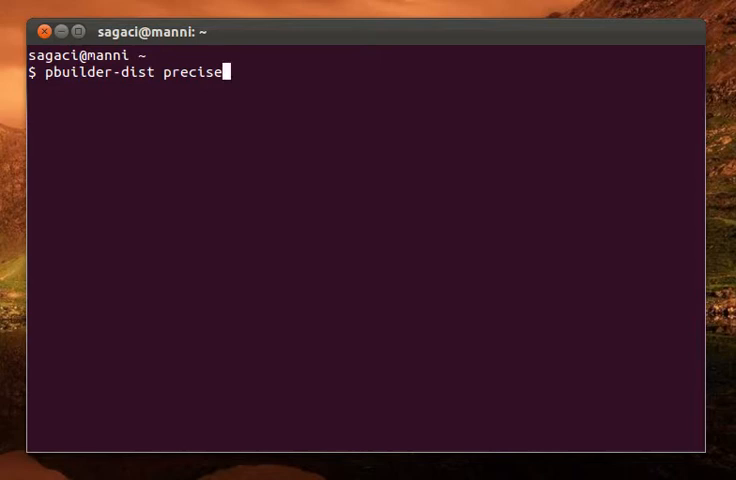
{"action": "key", "text": "BackSpace"}
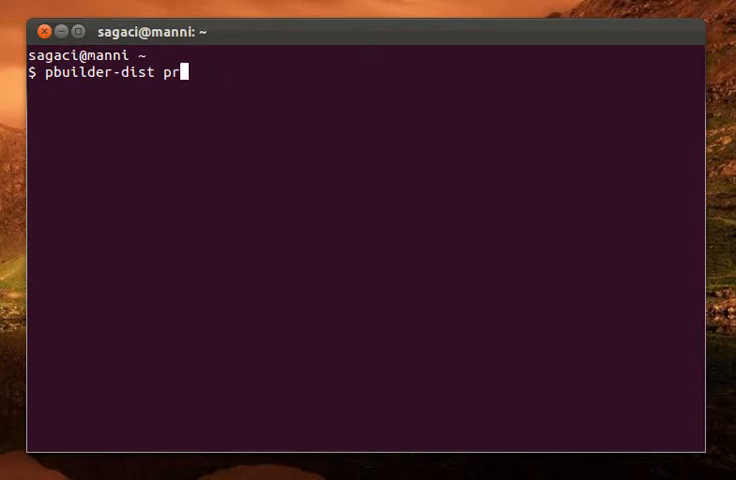
{"action": "type", "text": "wh"}
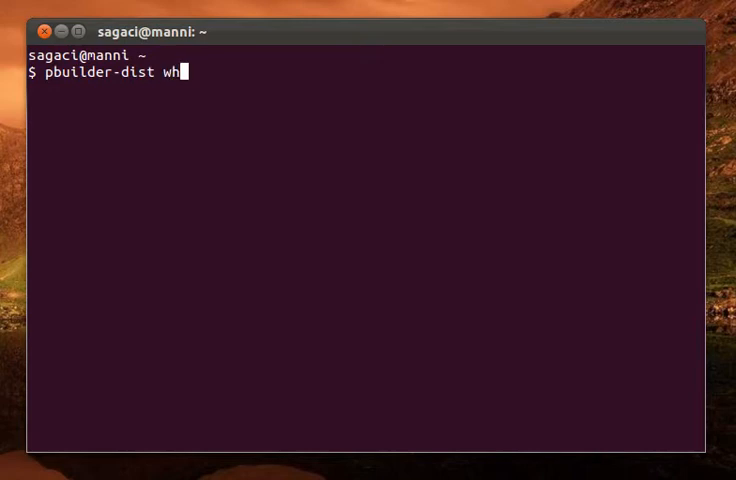
{"action": "key", "text": "BackSpace"}
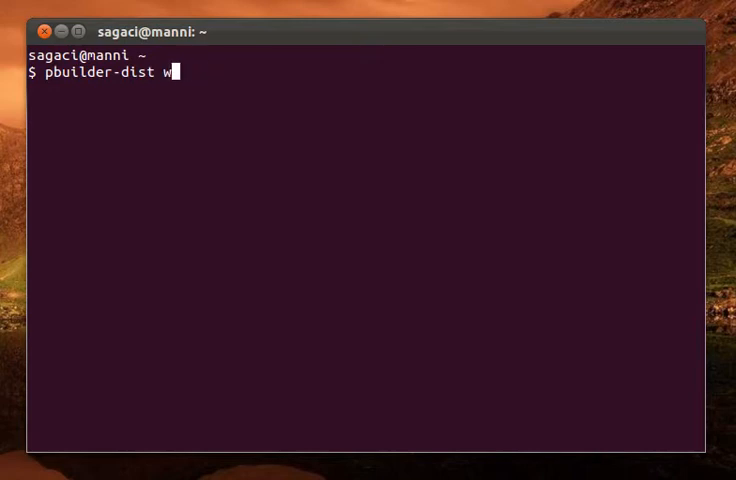
{"action": "type", "text": "prec"}
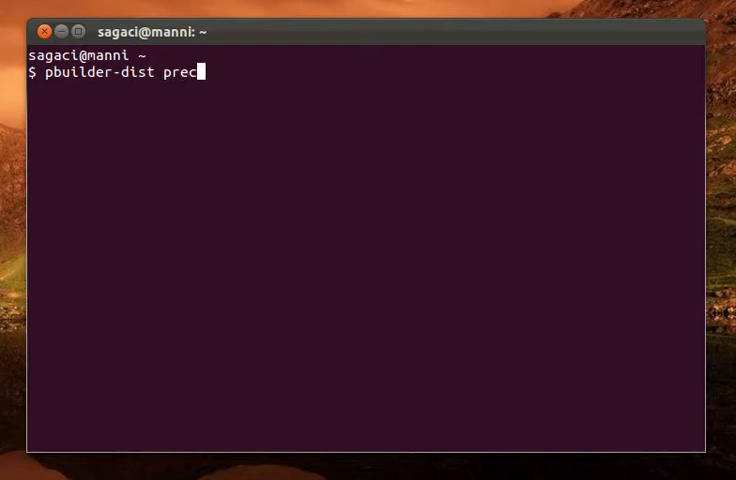
{"action": "type", "text": "ise"}
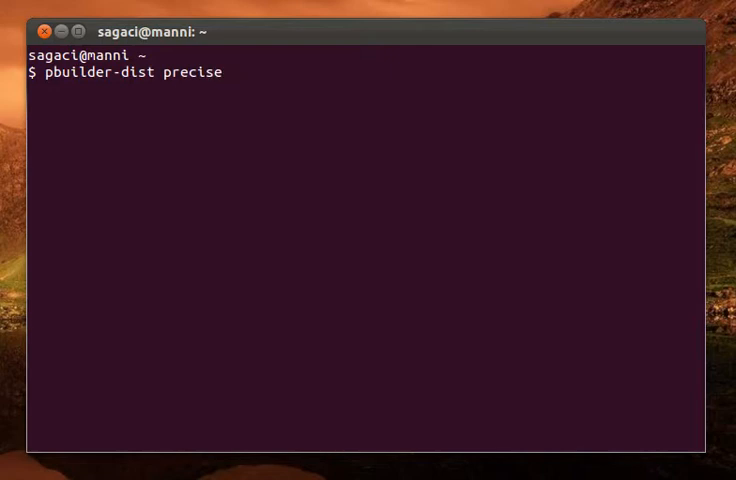
{"action": "type", "text": "create"}
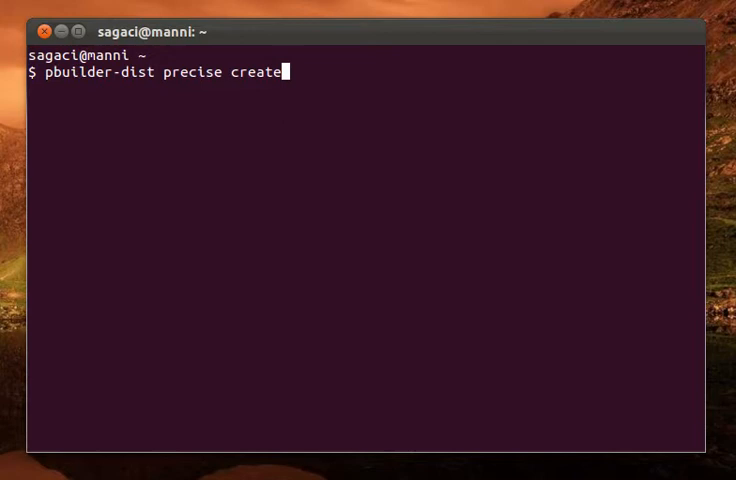
Step: Retype the create action and run pbuilder-dist precise create, reaching the sudo prompt
{"action": "key", "text": "BackSpace"}
{"action": "type", "text": "upd"}
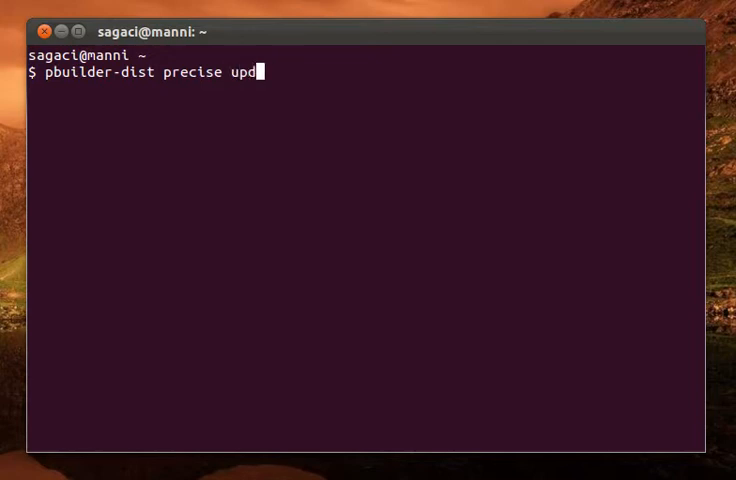
{"action": "type", "text": "ate"}
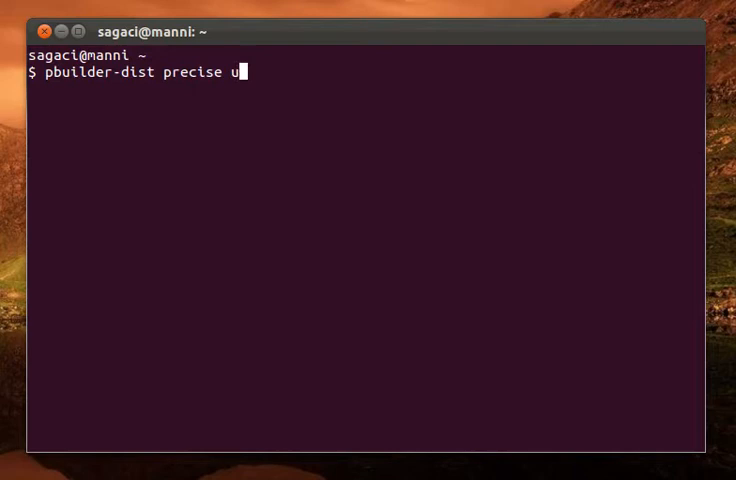
{"action": "key", "text": "BackSpace"}
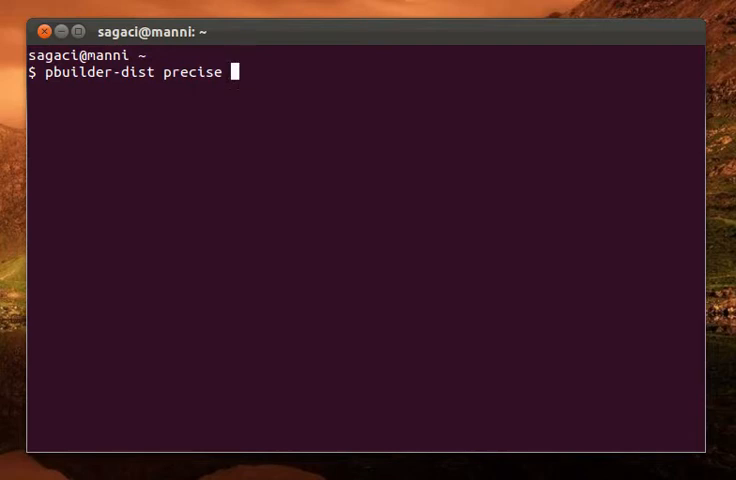
{"action": "type", "text": "crea"}
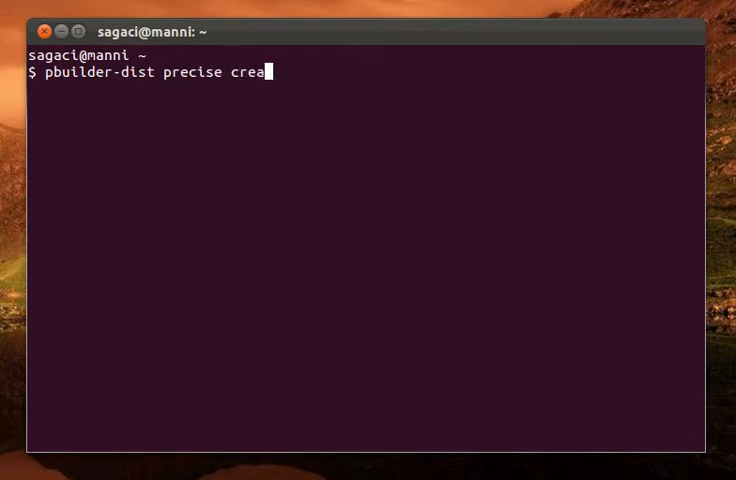
{"action": "key", "text": "Return"}
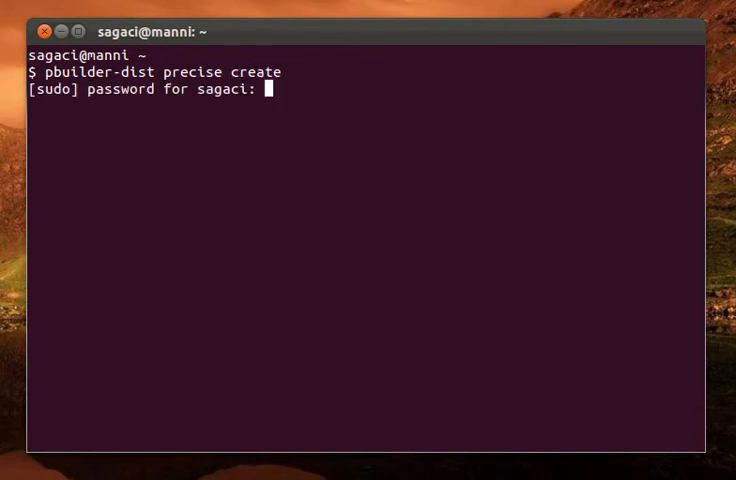
Step: Submit the sudo password so debootstrap starts retrieving precise packages
{"action": "key", "text": "Return"}
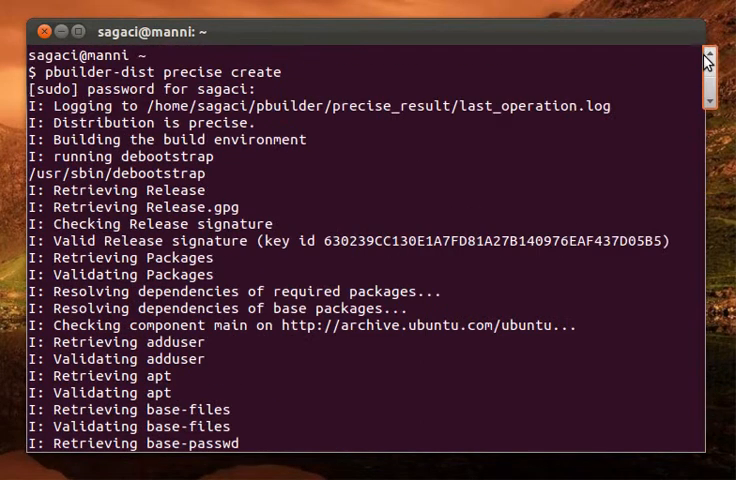
{"action": "mouse_move", "coordinate": [586, 64]}
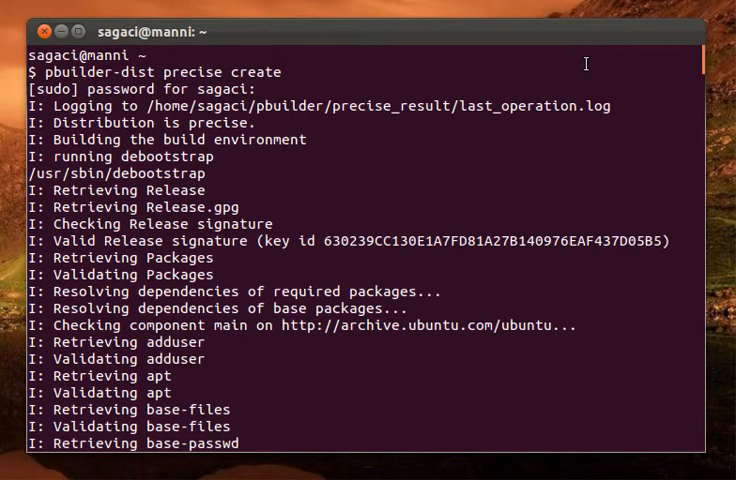
{"action": "mouse_move", "coordinate": [208, 128]}
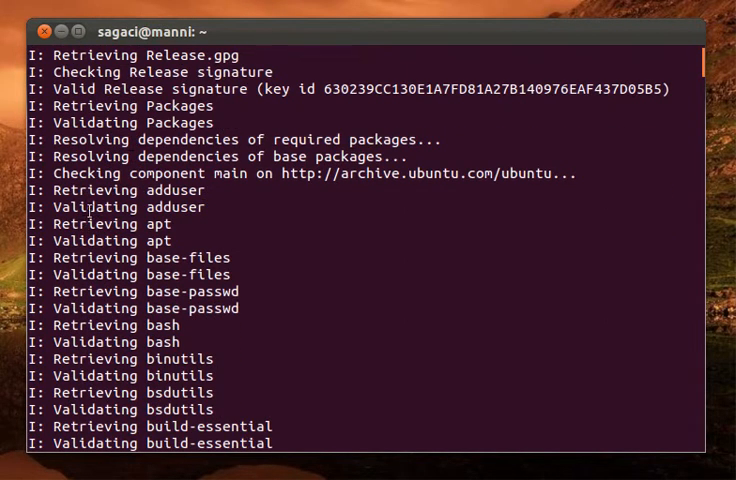
Step: Follow the debootstrap output as base packages are downloaded, validated and extracted
{"action": "scroll", "scroll_direction": "down", "scroll_amount": 3}
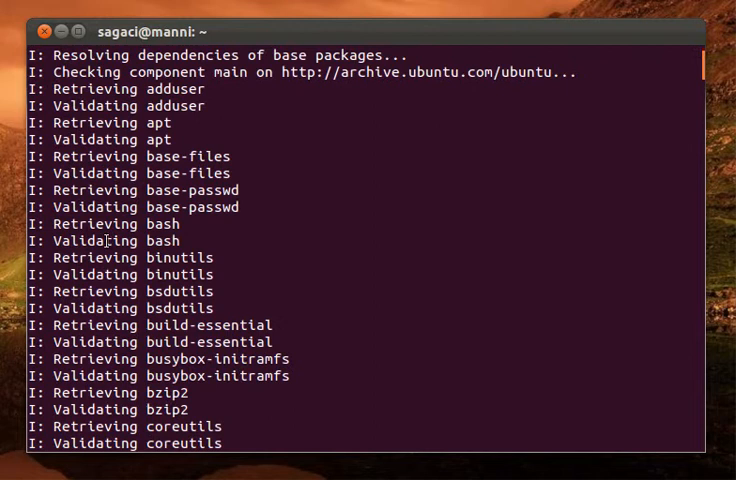
{"action": "scroll", "scroll_direction": "down", "scroll_amount": 3}
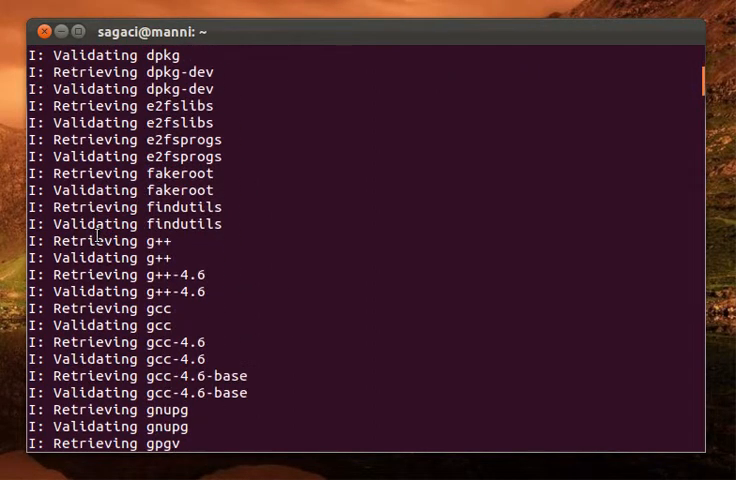
{"action": "scroll", "scroll_direction": "down", "scroll_amount": 3}
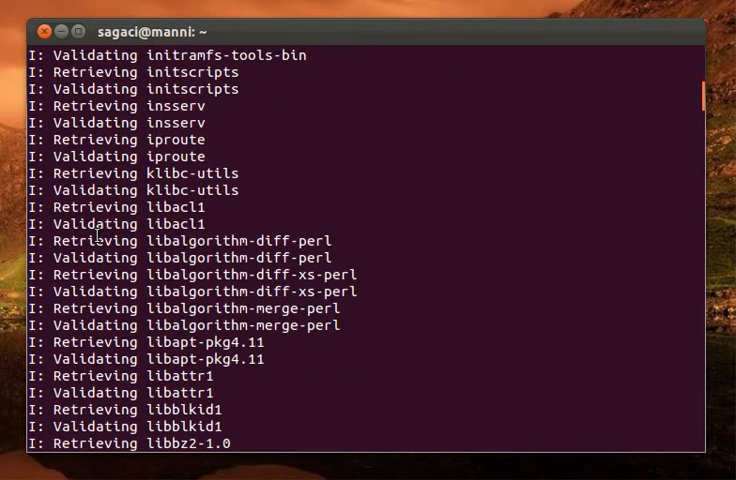
{"action": "scroll", "scroll_direction": "down", "scroll_amount": 3}
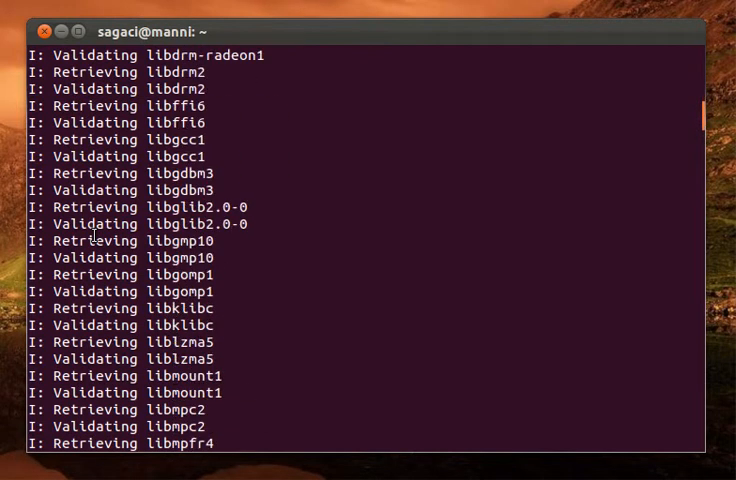
{"action": "scroll", "scroll_direction": "down", "scroll_amount": 3}
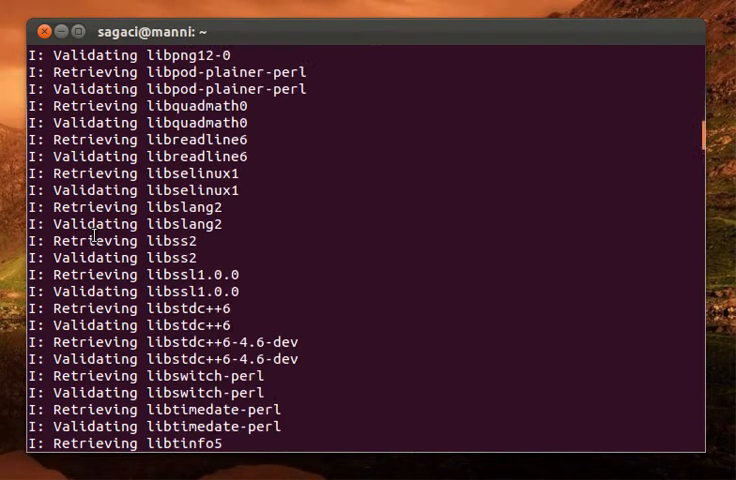
{"action": "scroll", "scroll_direction": "down", "scroll_amount": 3}
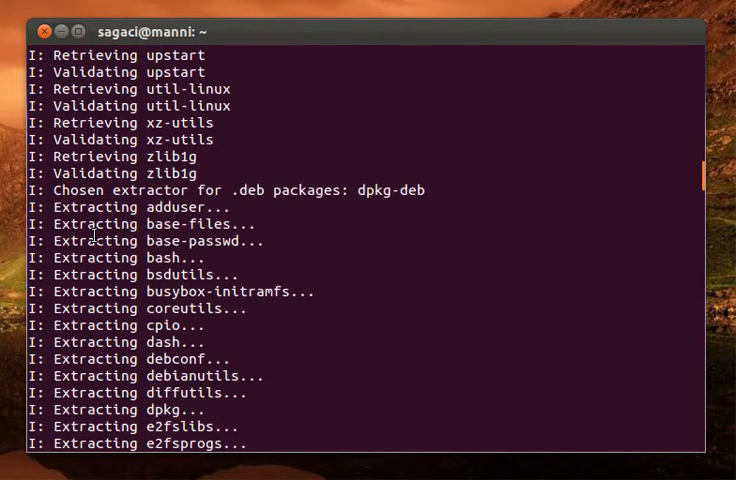
{"action": "scroll", "scroll_direction": "down", "scroll_amount": 3}
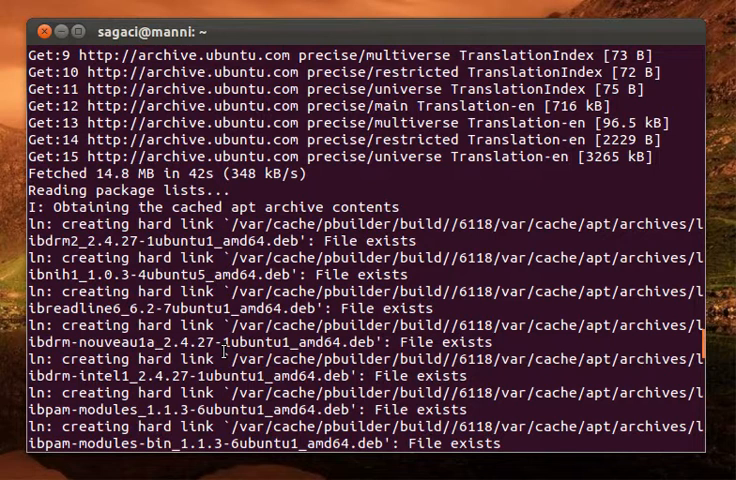
Step: Follow the output until precise-base.tgz is created and the shell prompt returns
{"action": "scroll", "scroll_direction": "down", "scroll_amount": 3}
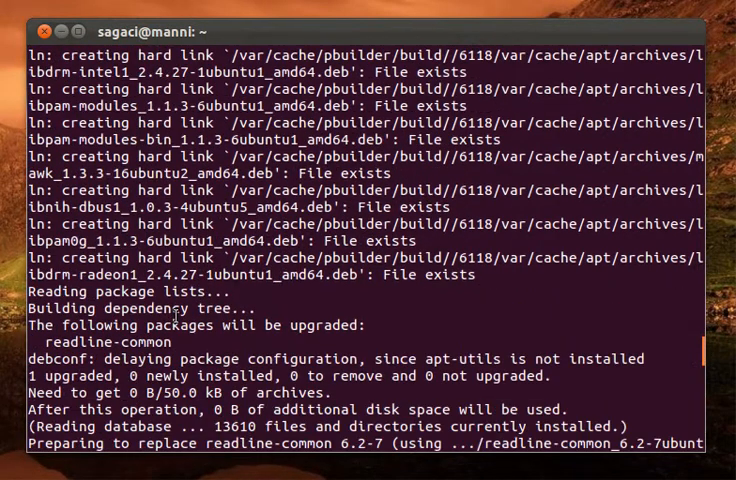
{"action": "scroll", "scroll_direction": "down", "scroll_amount": 3}
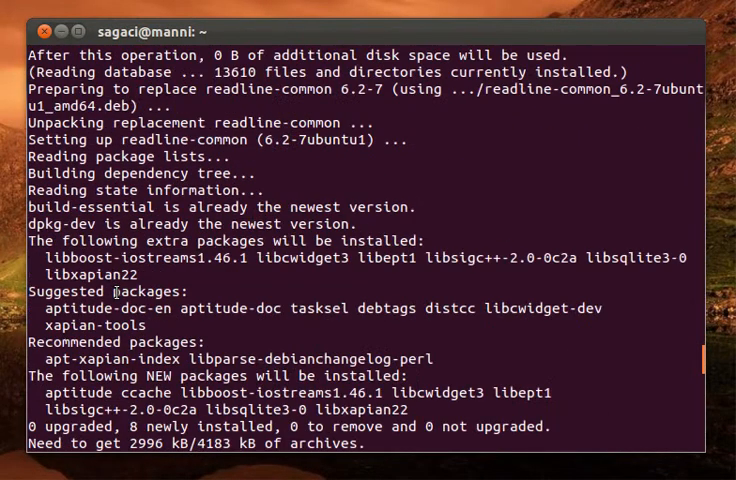
{"action": "scroll", "scroll_direction": "down", "scroll_amount": 3}
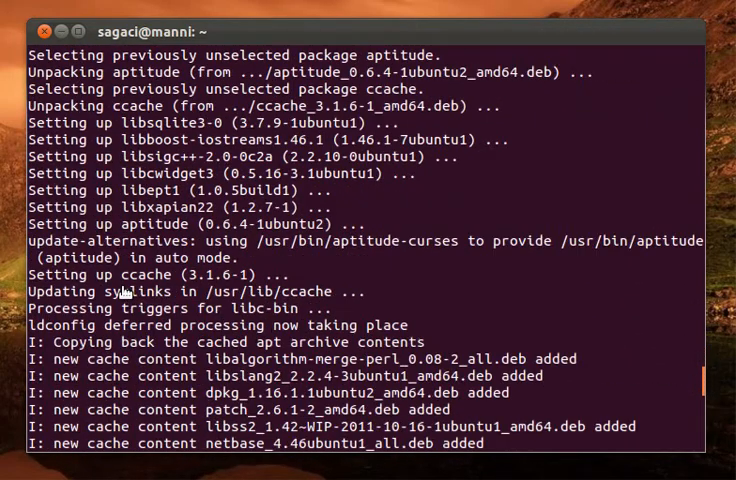
{"action": "scroll", "scroll_direction": "down", "scroll_amount": 3}
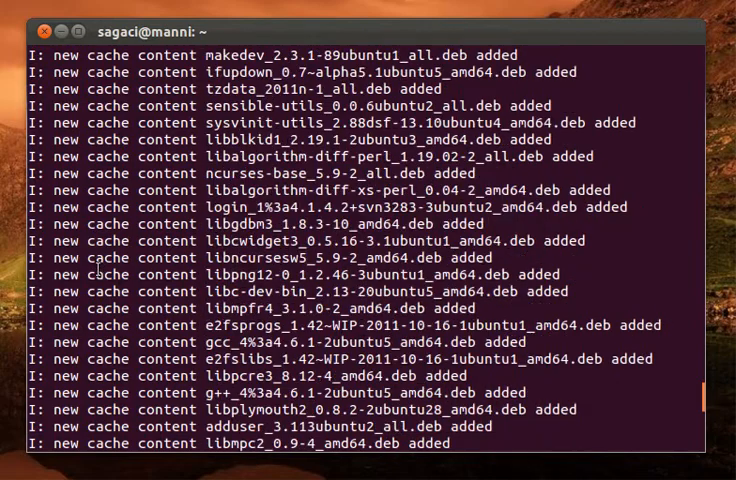
{"action": "scroll", "scroll_direction": "down", "scroll_amount": 3}
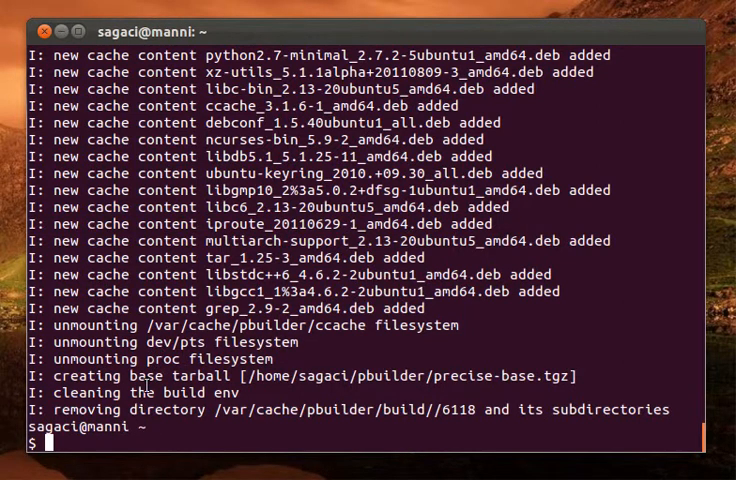
Step: Enter ~/pbuilder and list it, showing precise-base.tgz and precise_result
{"action": "type", "text": "cd pbuilder/"}
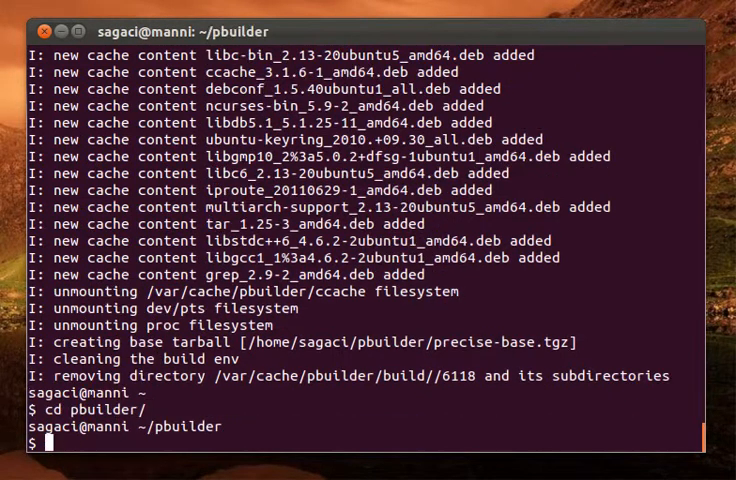
{"action": "type", "text": "ls"}
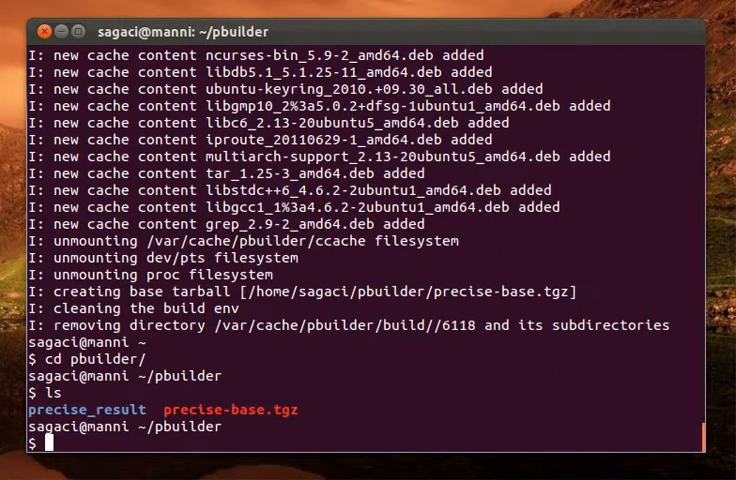